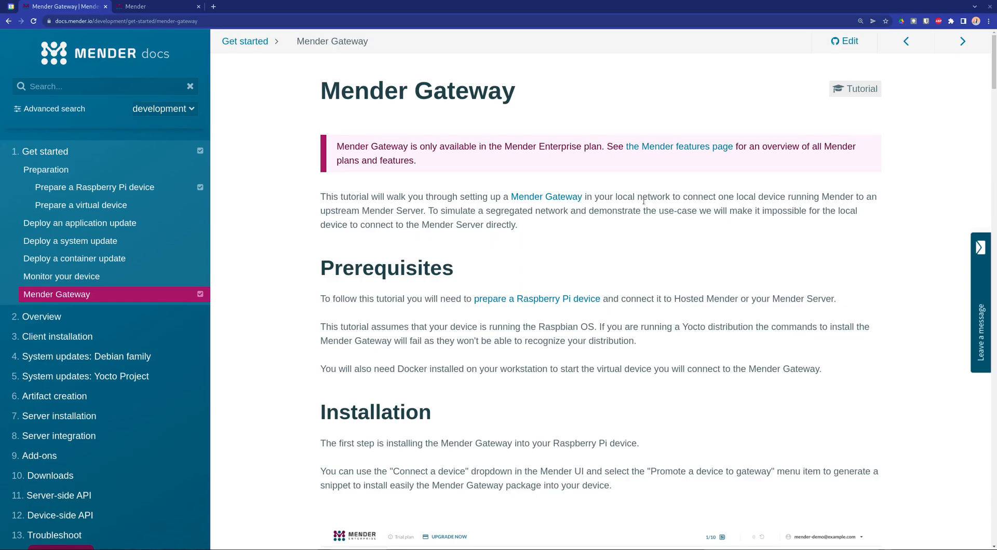
# Scroll the Mender Gateway tutorial to its Configuration section with the example config file
pyautogui.scroll(-3)
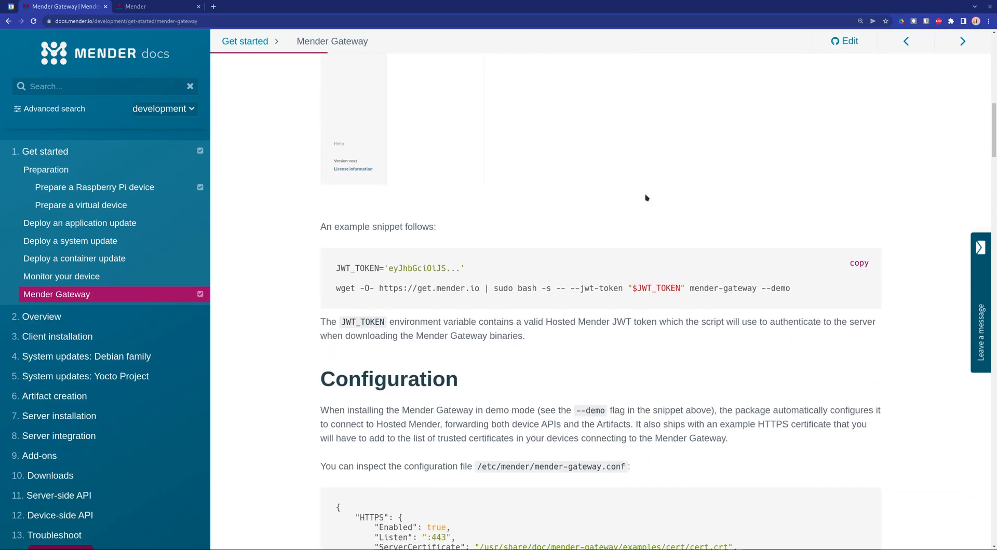
pyautogui.scroll(-3)
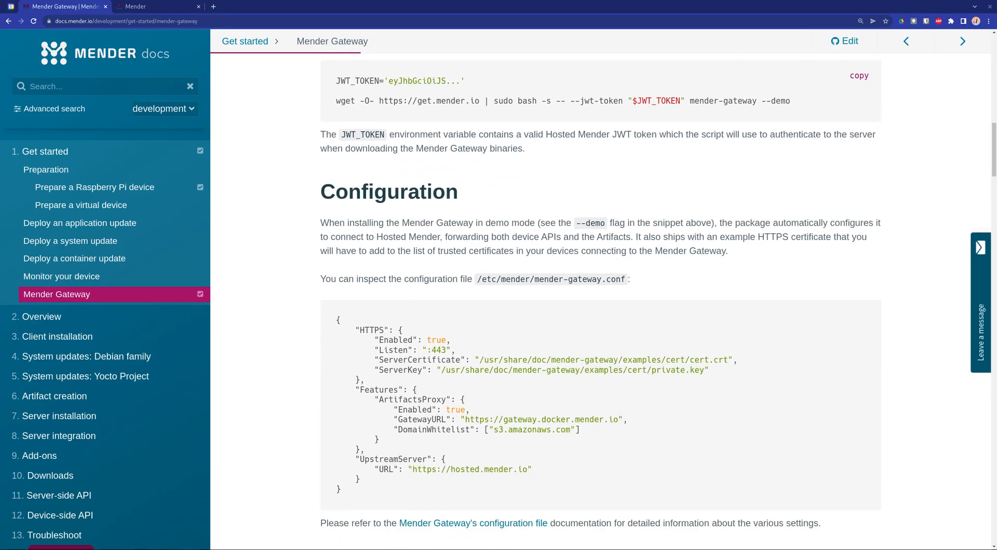
pyautogui.click(156, 7)
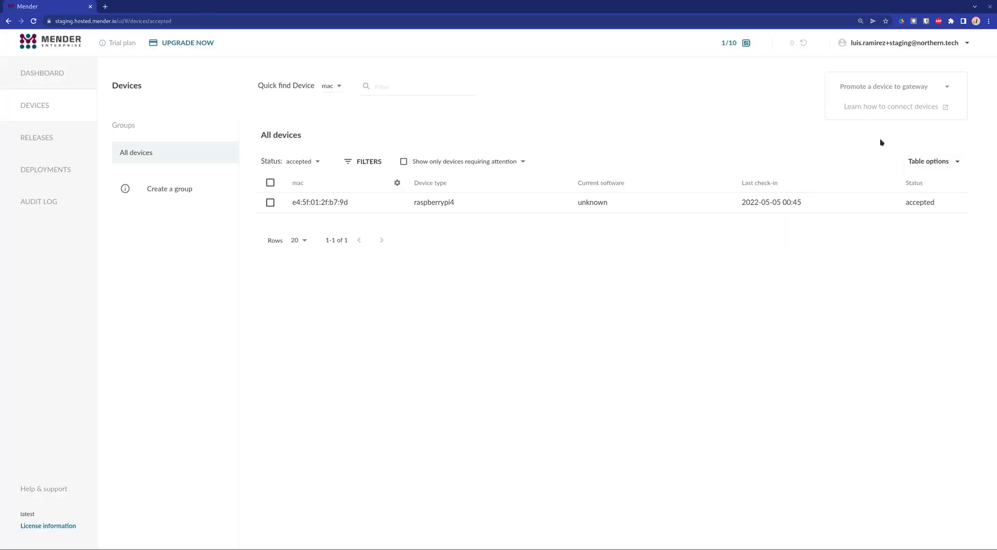
pyautogui.click(893, 86)
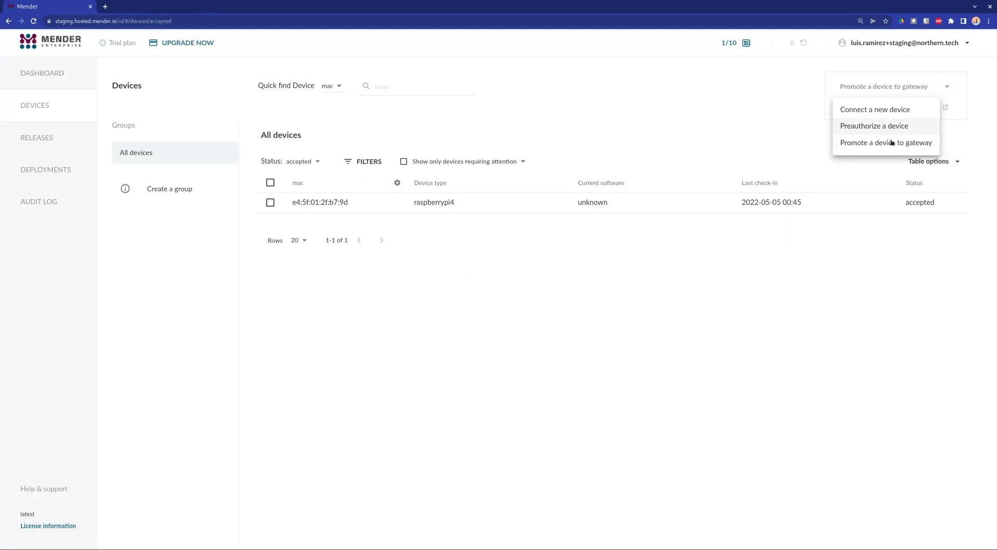
pyautogui.click(883, 142)
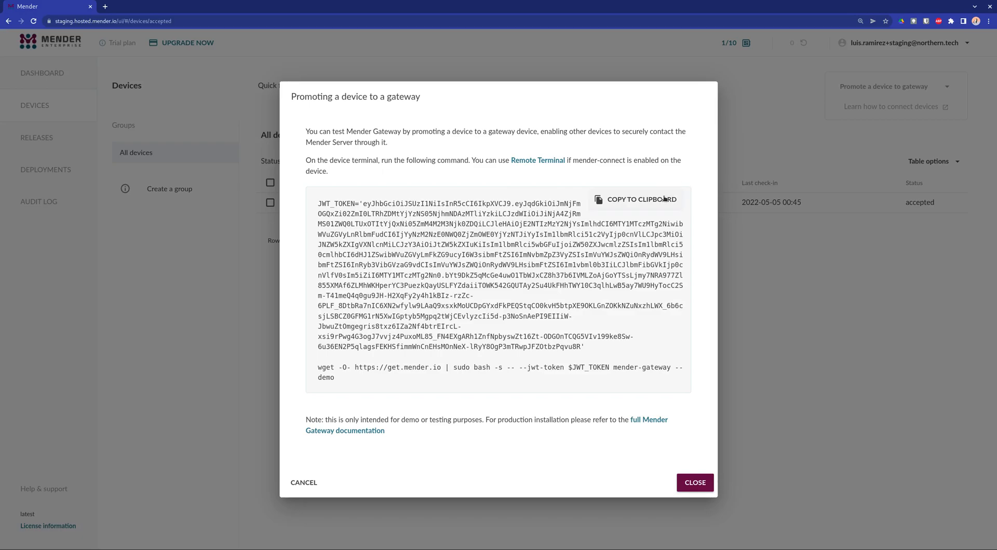
pyautogui.click(694, 483)
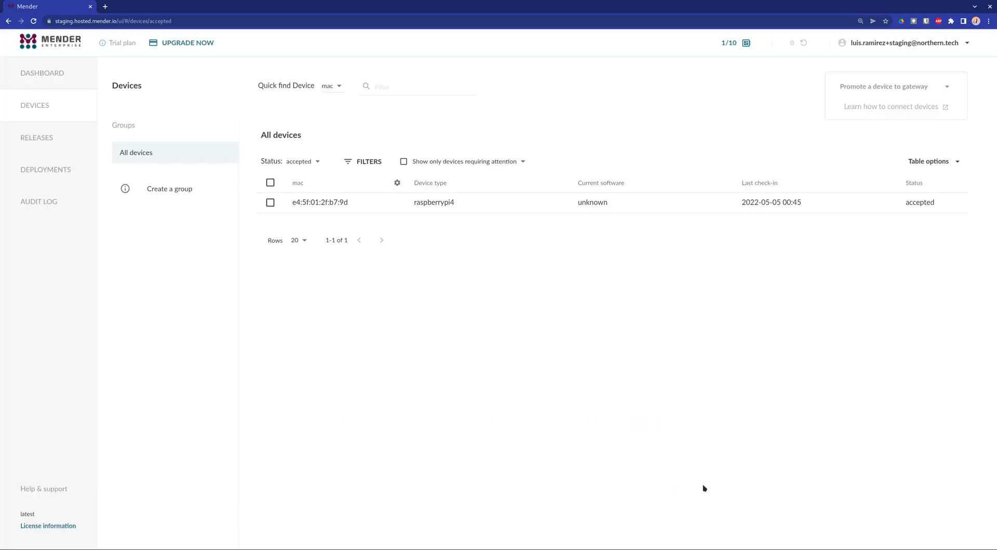
pyautogui.moveTo(406, 214)
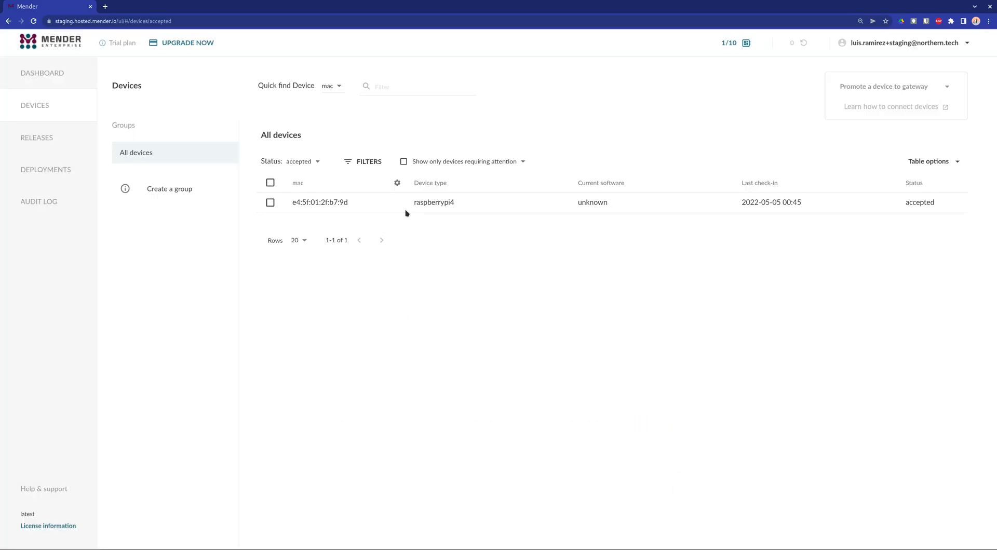
# On raspberrypi4's remote terminal, show mender-gateway.conf and systemctl status mender-gateway.service
pyautogui.click(320, 202)
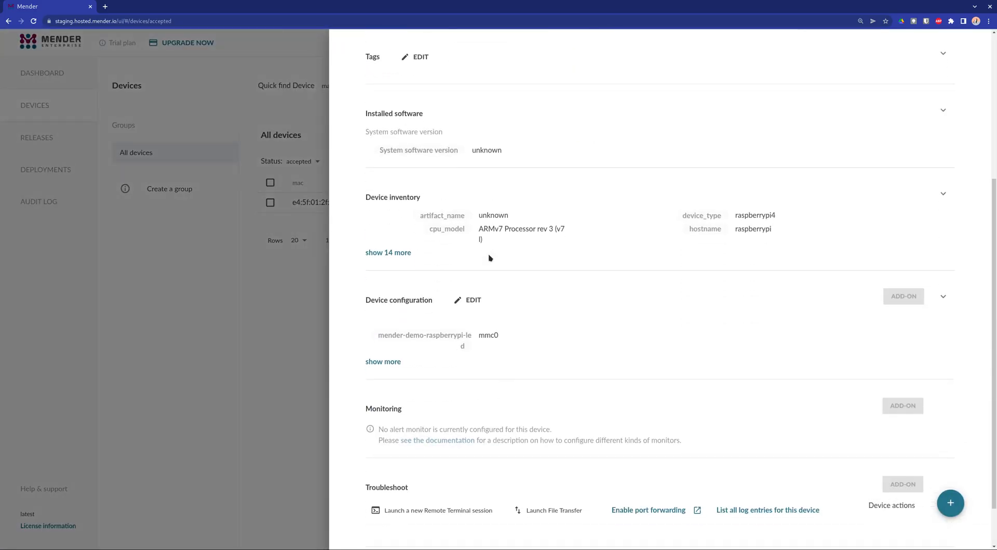
pyautogui.click(438, 510)
pyautogui.write('cat /etc/mender/mender-gateway.conf')
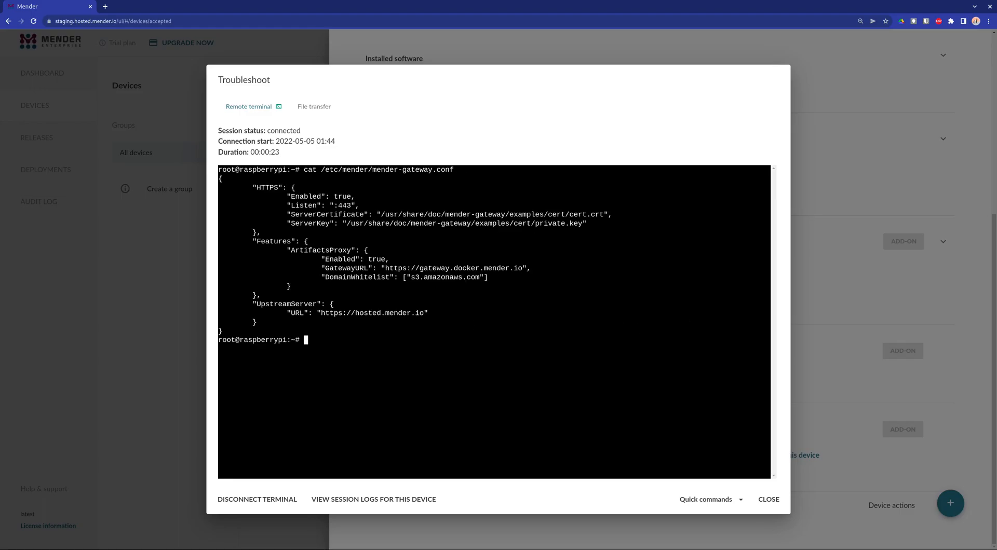
pyautogui.write('systemctl status mender-gateway.service')
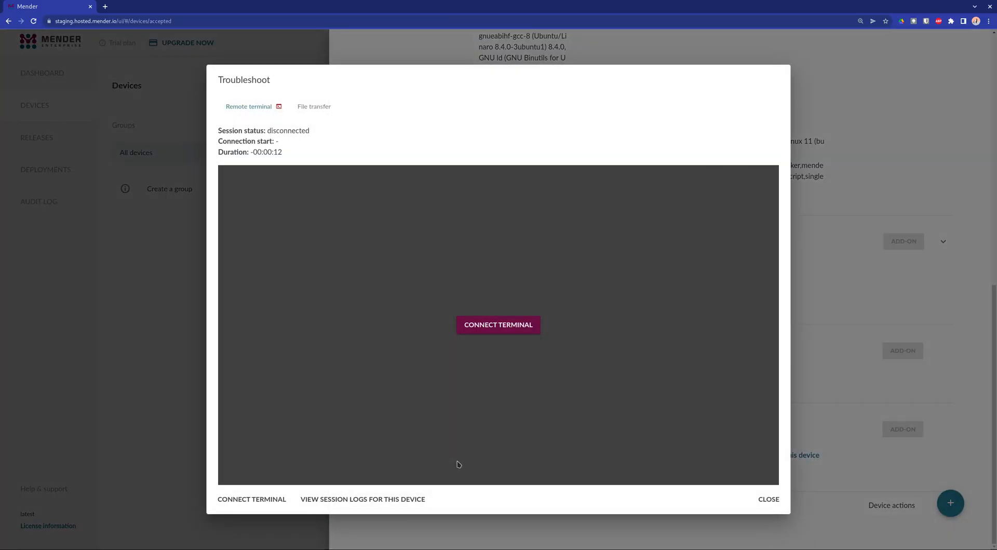
# Find the Pi's IP 192.168.50.150 remotely and export SERVER_IP and TENANT_TOKEN locally
pyautogui.click(498, 325)
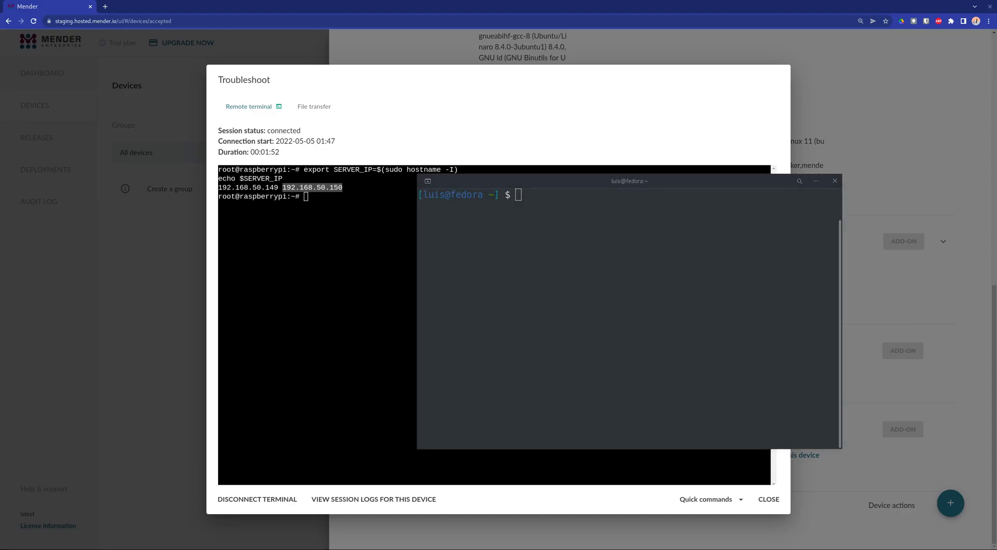
pyautogui.write('export')
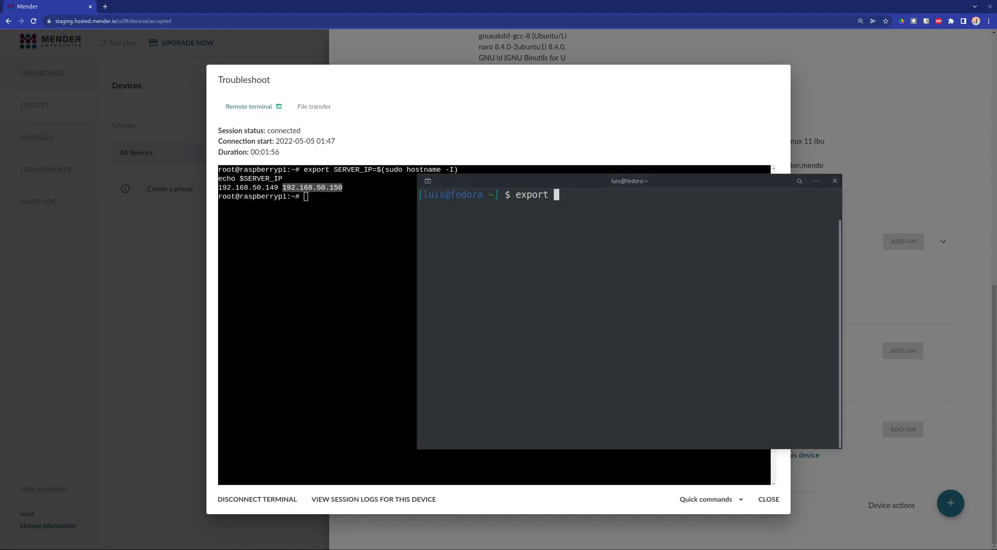
pyautogui.write('SERVER_IP=19')
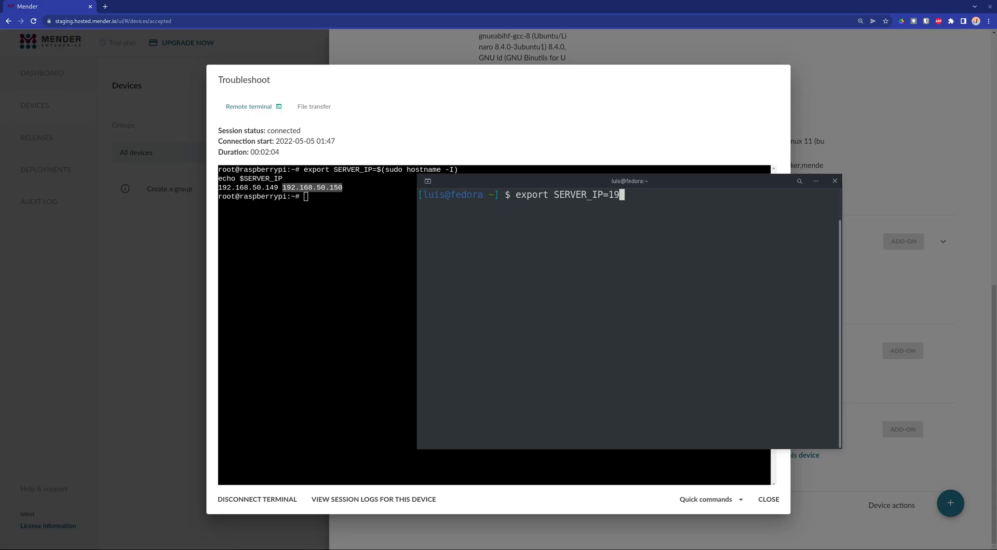
pyautogui.write('2.168.50.150')
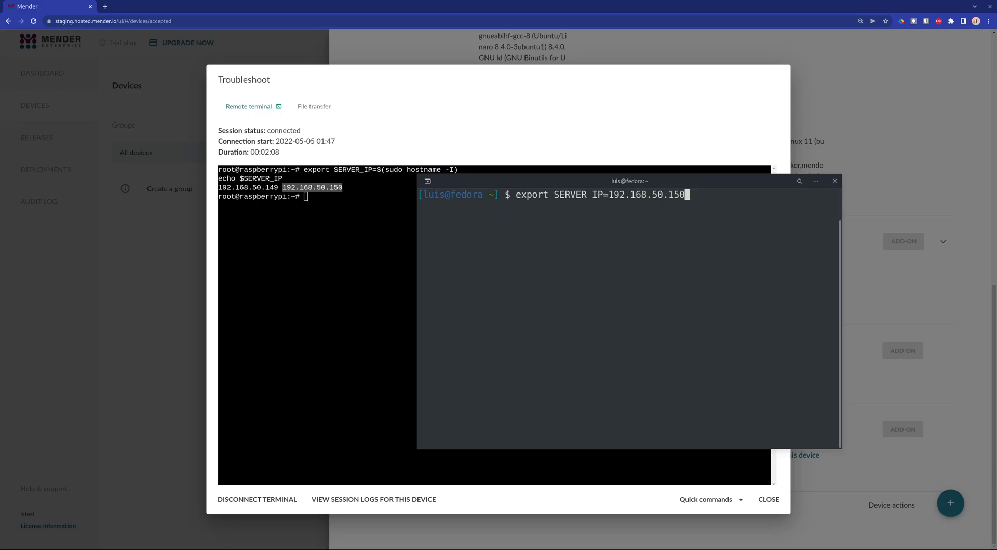
pyautogui.write('export')
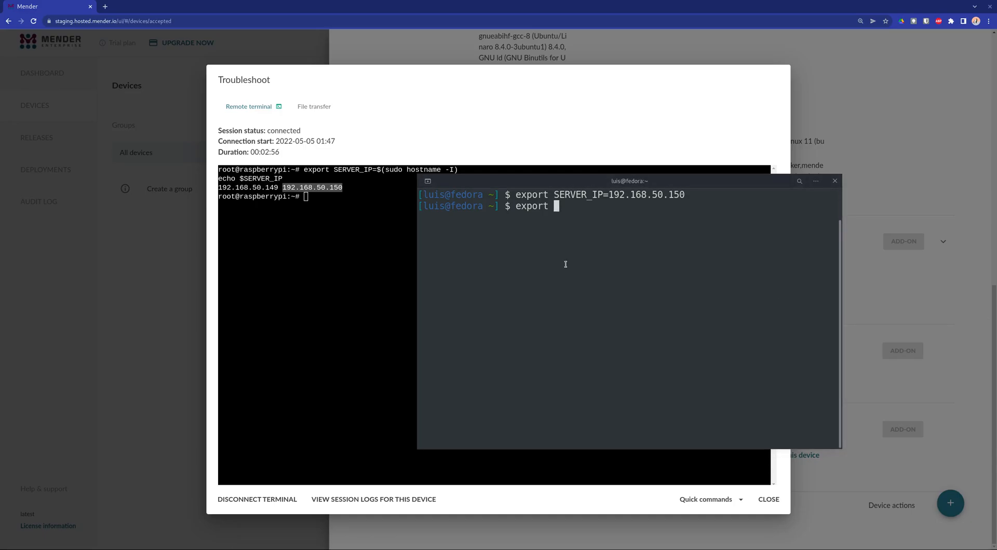
pyautogui.write('TENANT_TOKEN="')
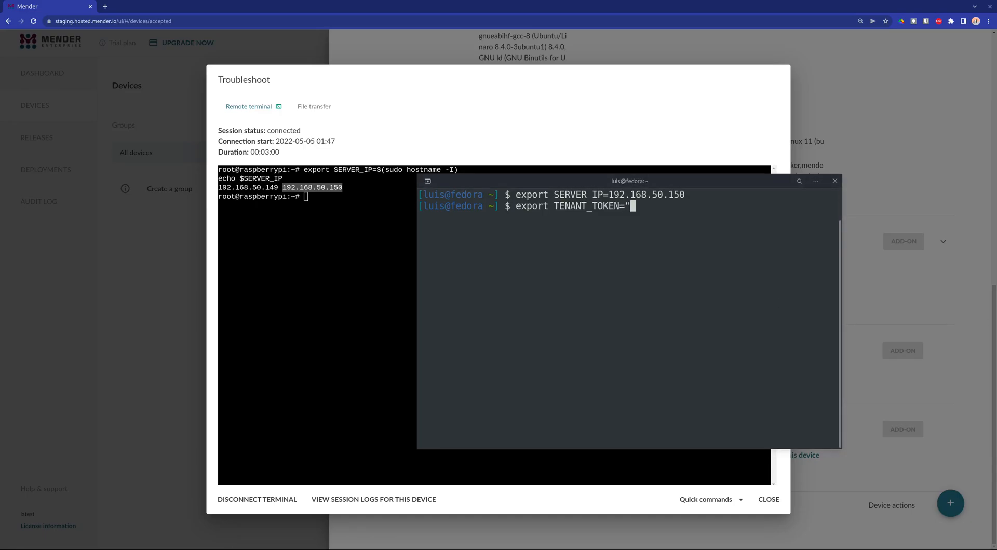
pyautogui.click(768, 501)
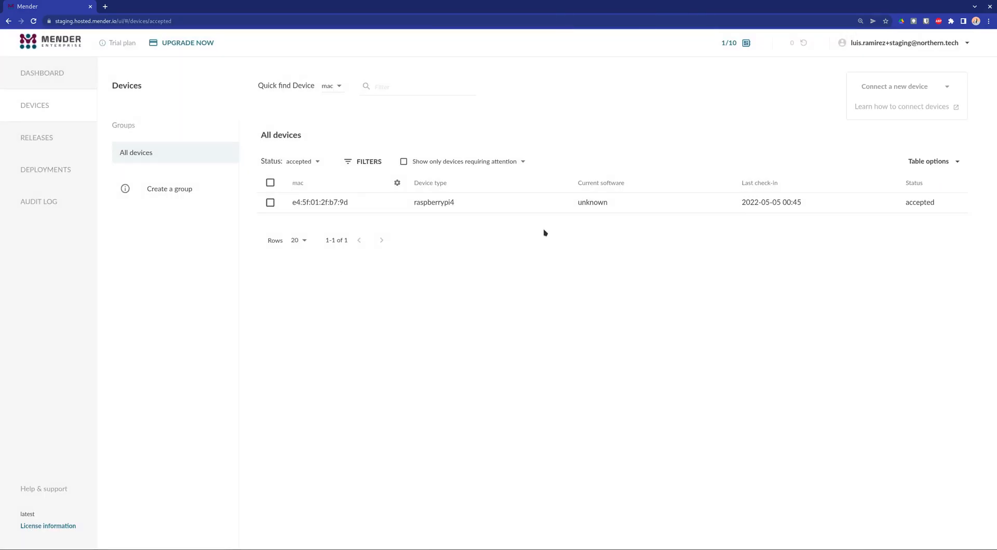
# Show the dashboard with one pending QEMU device beside the accepted one
pyautogui.click(903, 43)
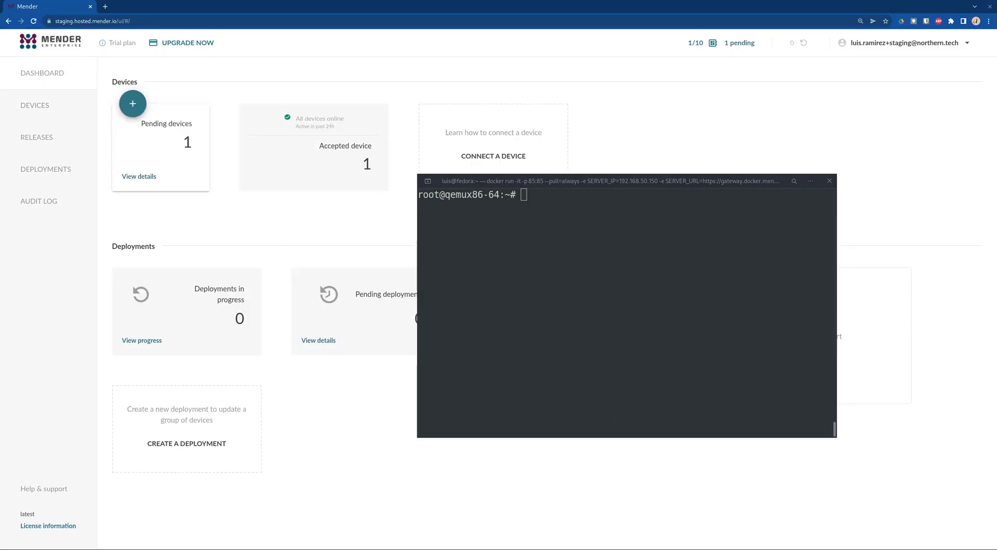
# Accept the pending QEMU device 52:54:00:86:58:d1 so two devices are accepted
pyautogui.click(139, 176)
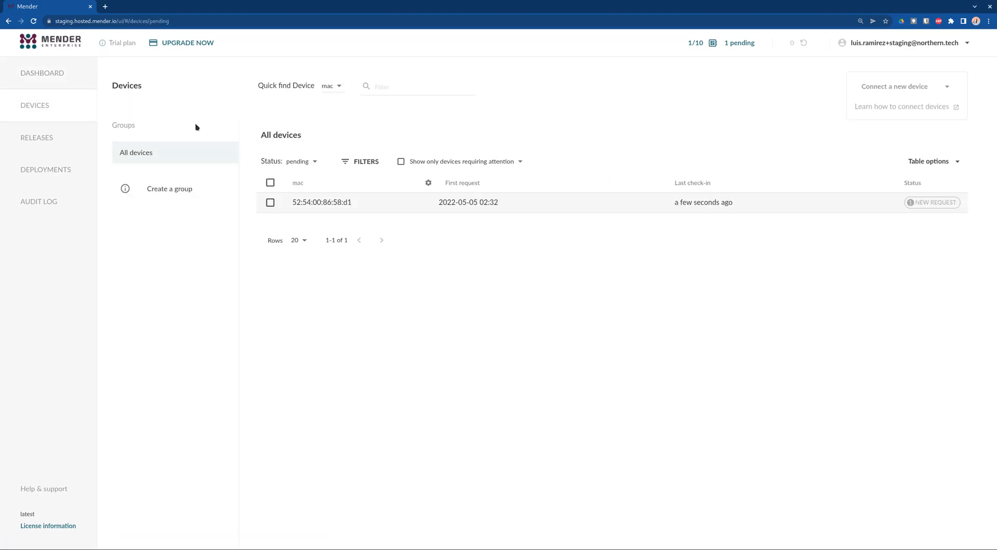
pyautogui.click(322, 202)
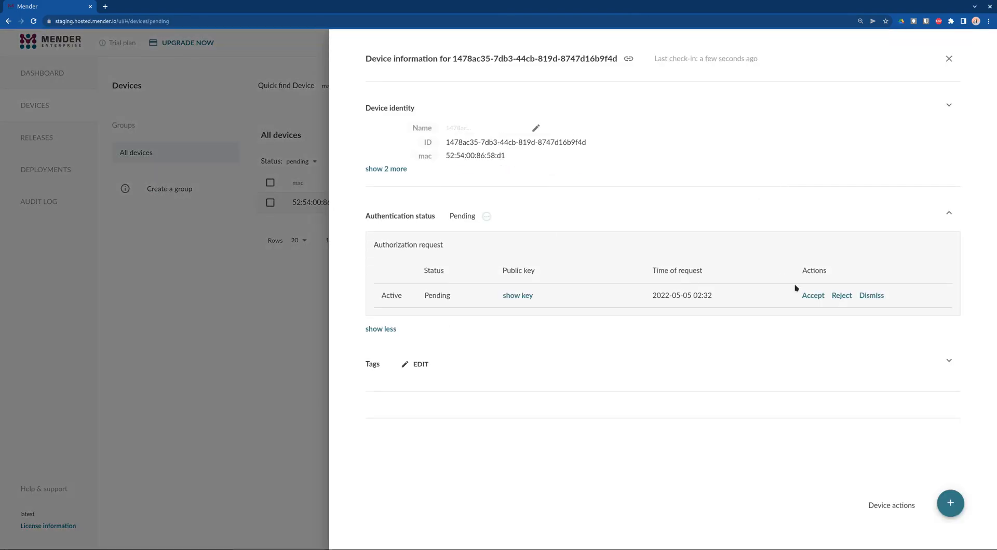
pyautogui.click(386, 168)
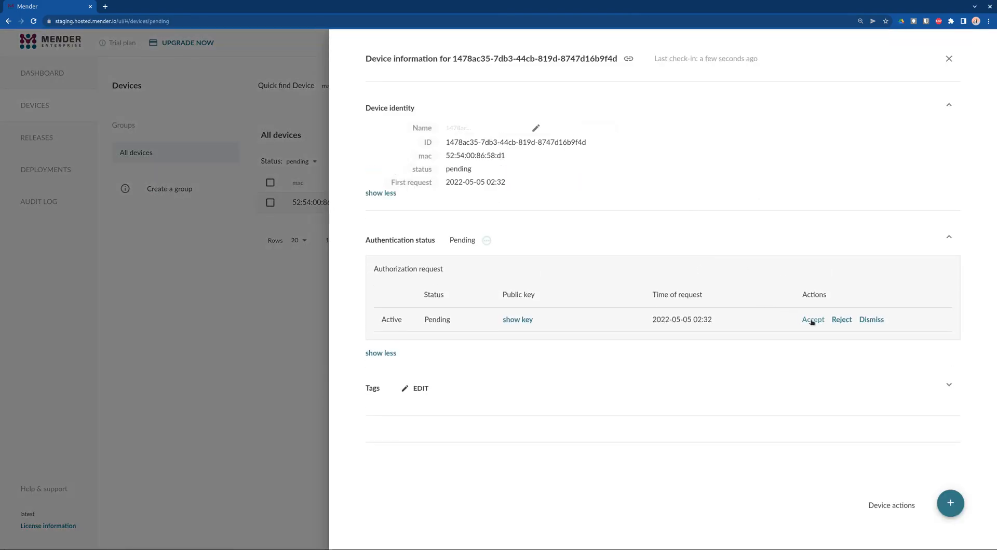
pyautogui.click(812, 320)
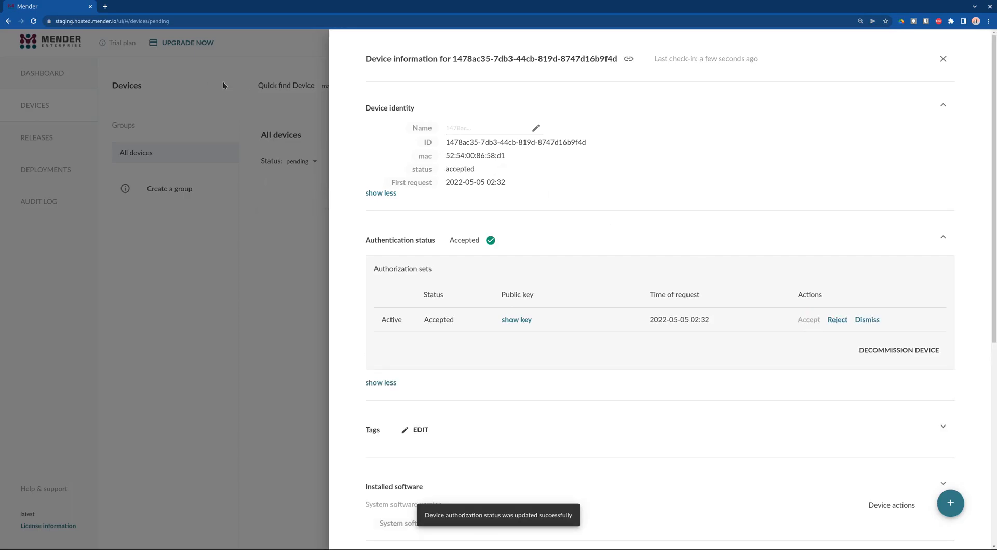
pyautogui.click(942, 58)
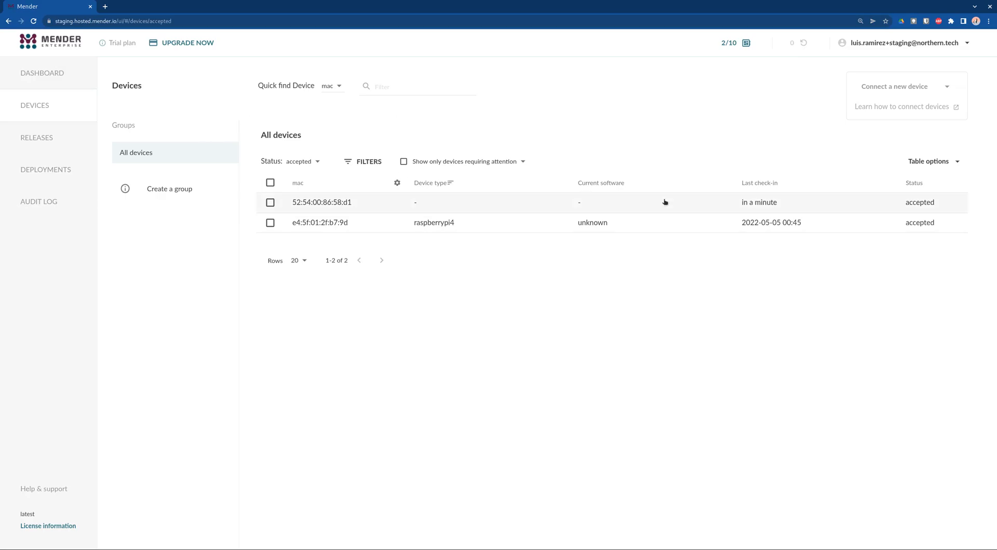
pyautogui.moveTo(727, 129)
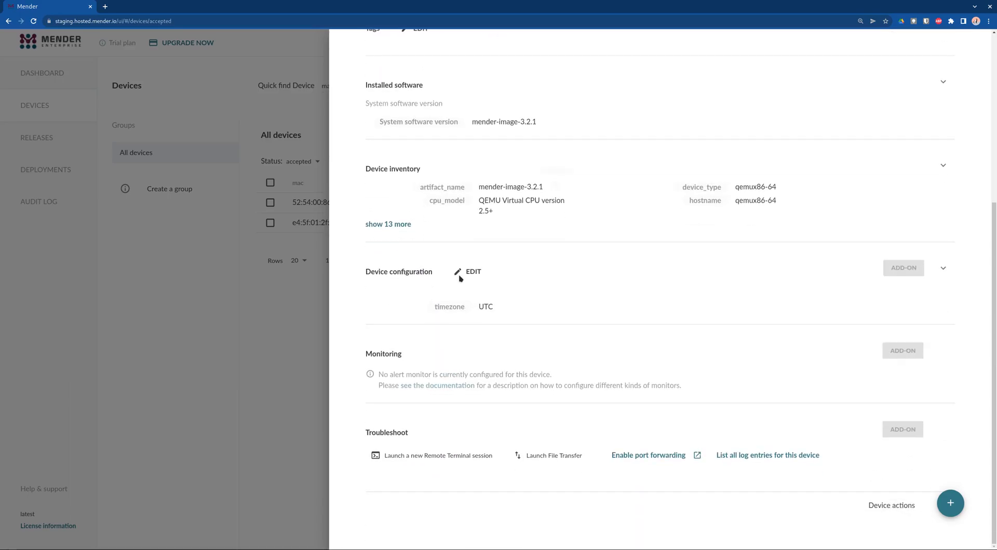
# On the QEMU device's remote terminal, run uname and show /etc/mender/mender.conf pointing at gateway.docker.mender.io
pyautogui.click(438, 456)
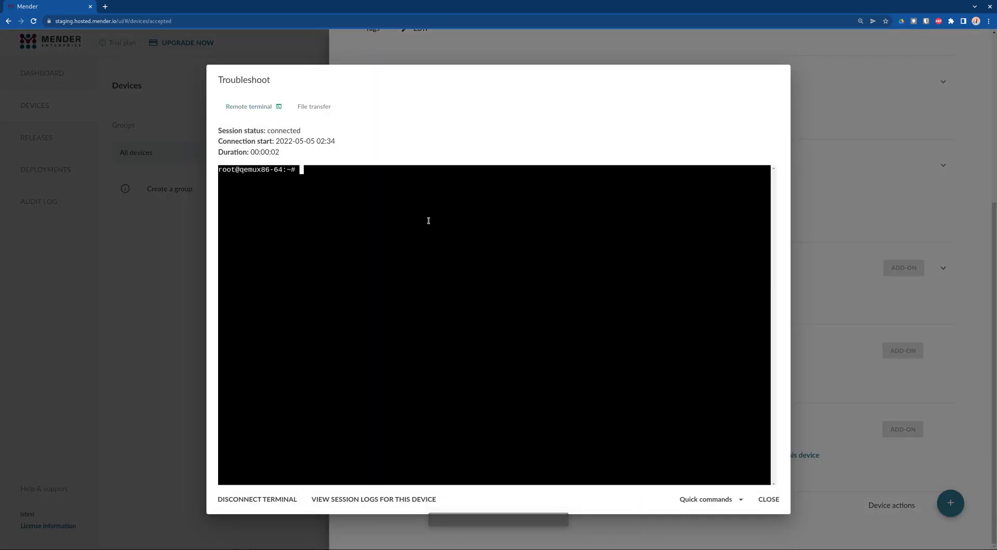
pyautogui.write('uname')
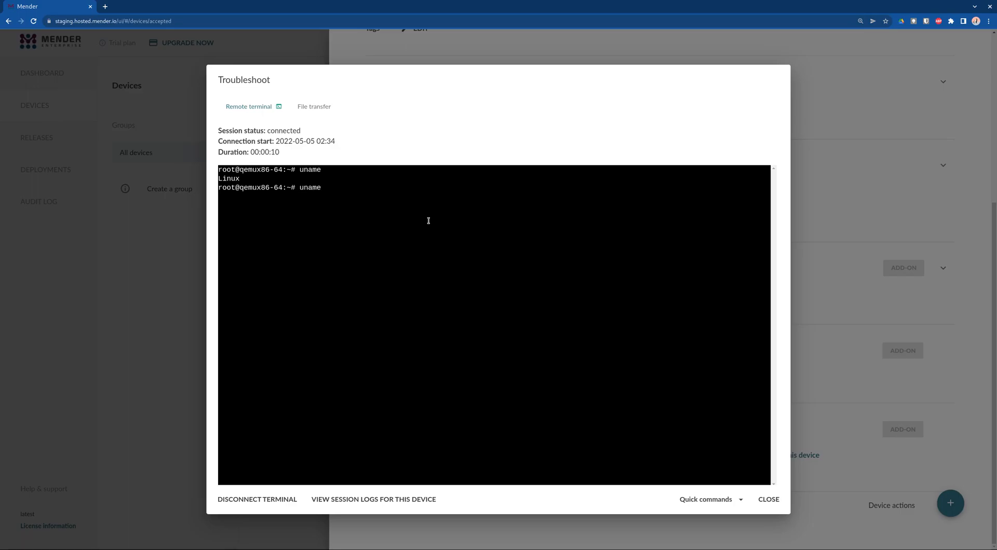
pyautogui.write('cat')
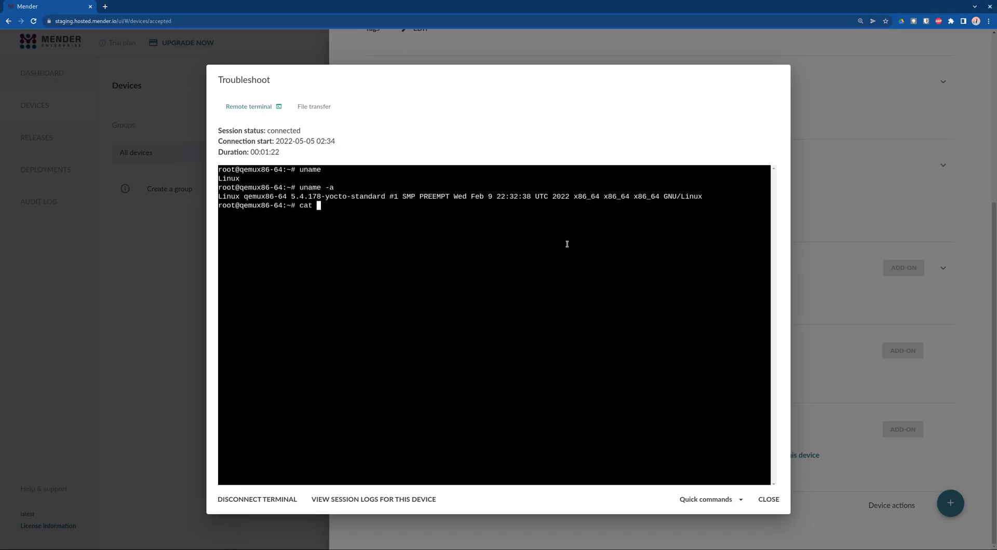
pyautogui.write('/etc/mender')
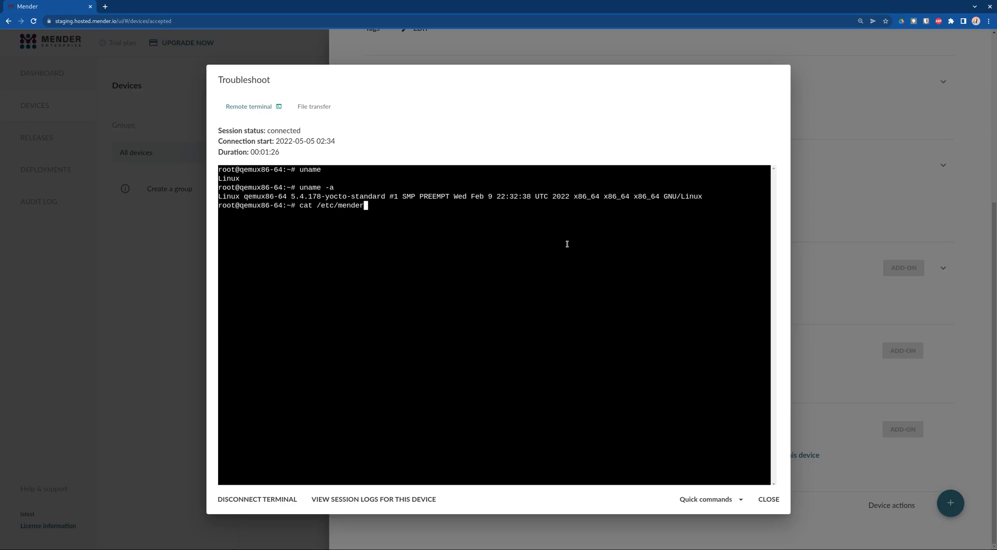
pyautogui.write('/mender.conf')
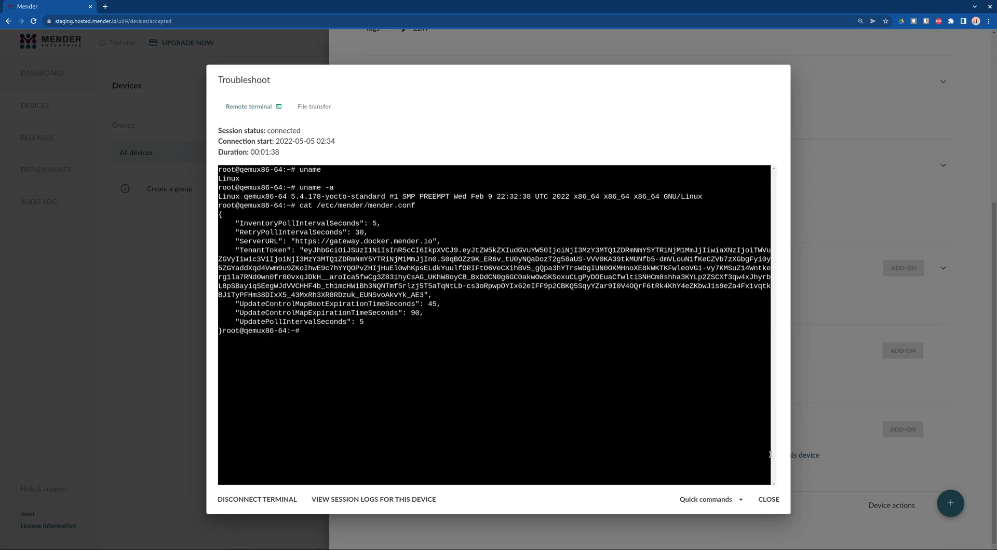
pyautogui.click(769, 500)
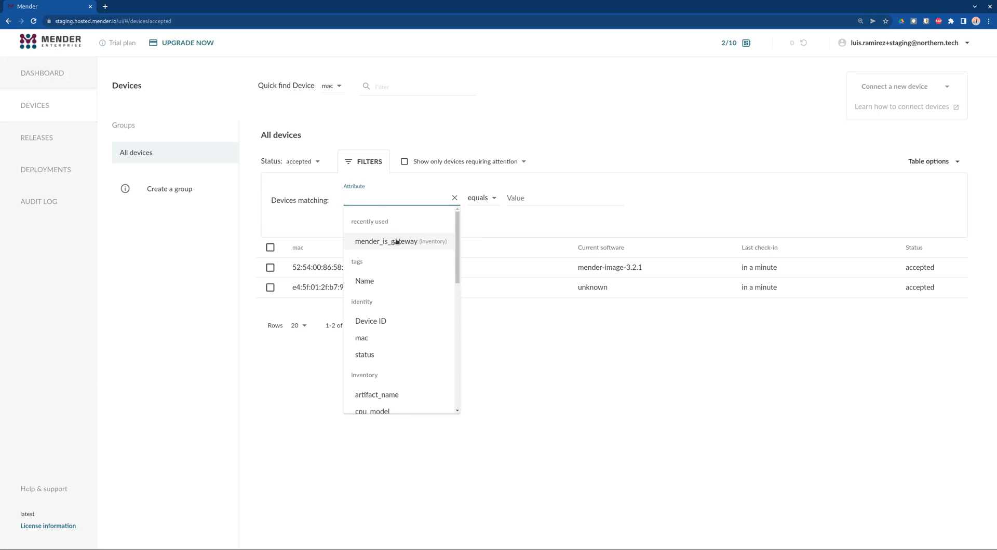
# Add a device filter where mender_is_gateway equals true
pyautogui.click(386, 241)
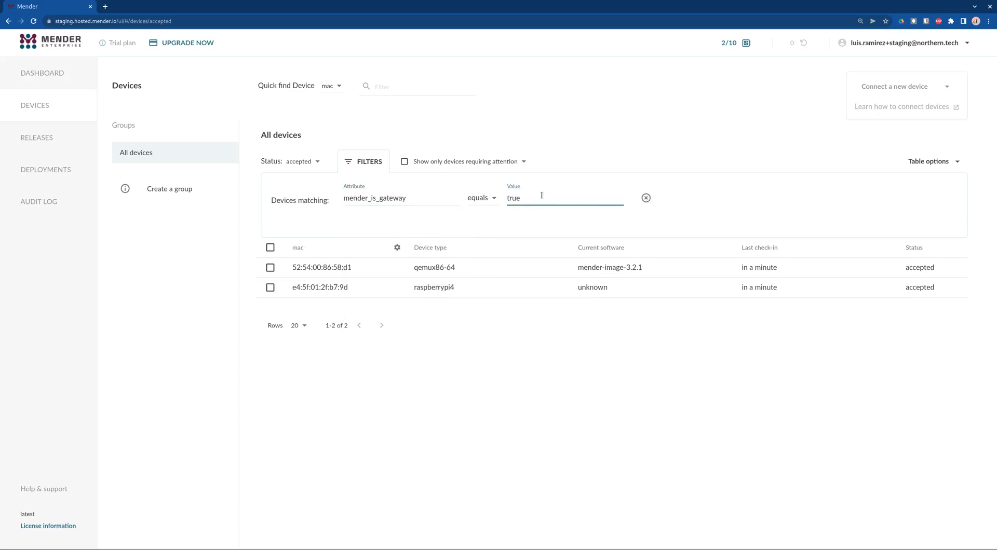